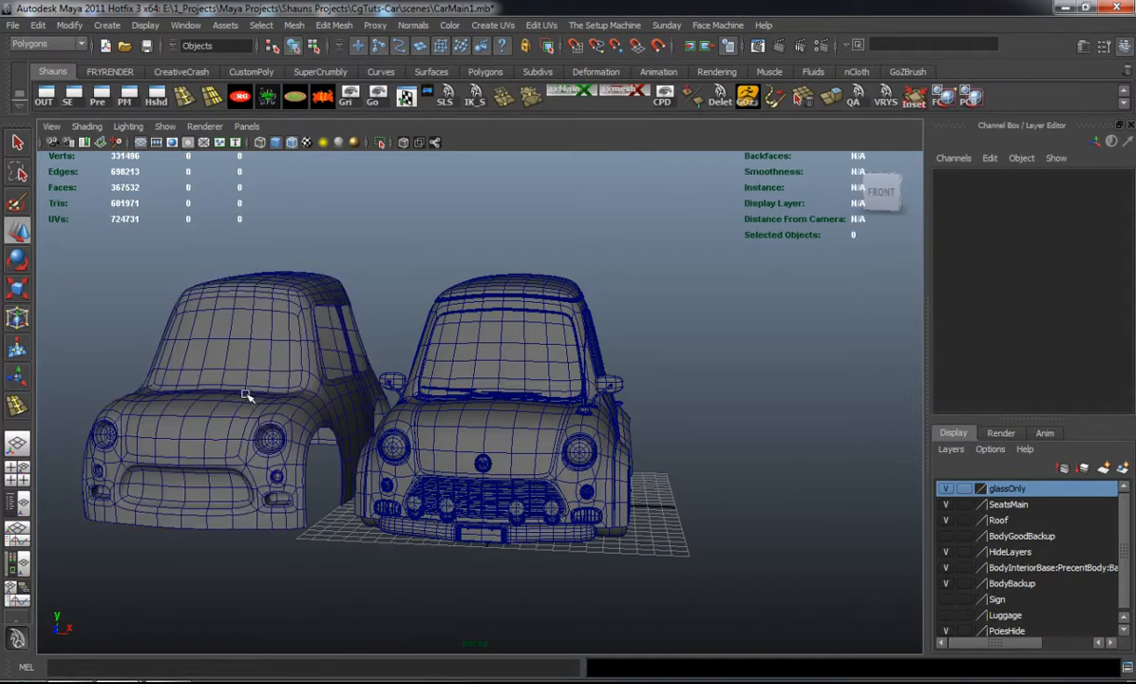
# - Select the BodyInteriorBase copy and extrude all of its faces
pyautogui.click(249, 397)
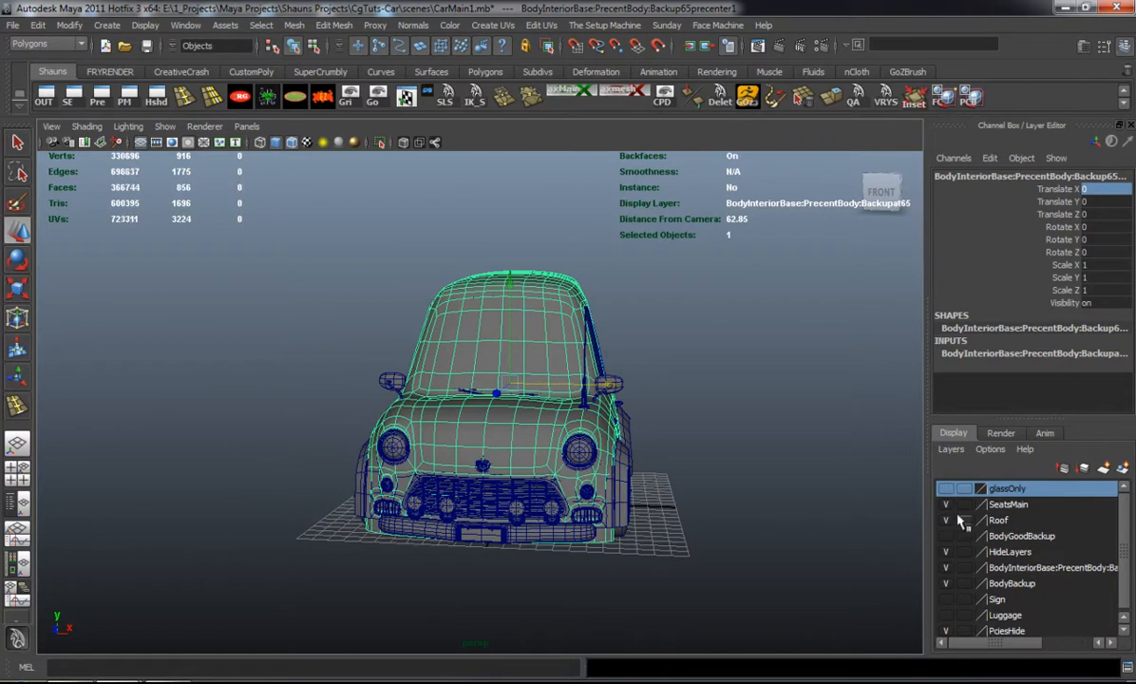
pyautogui.click(959, 521)
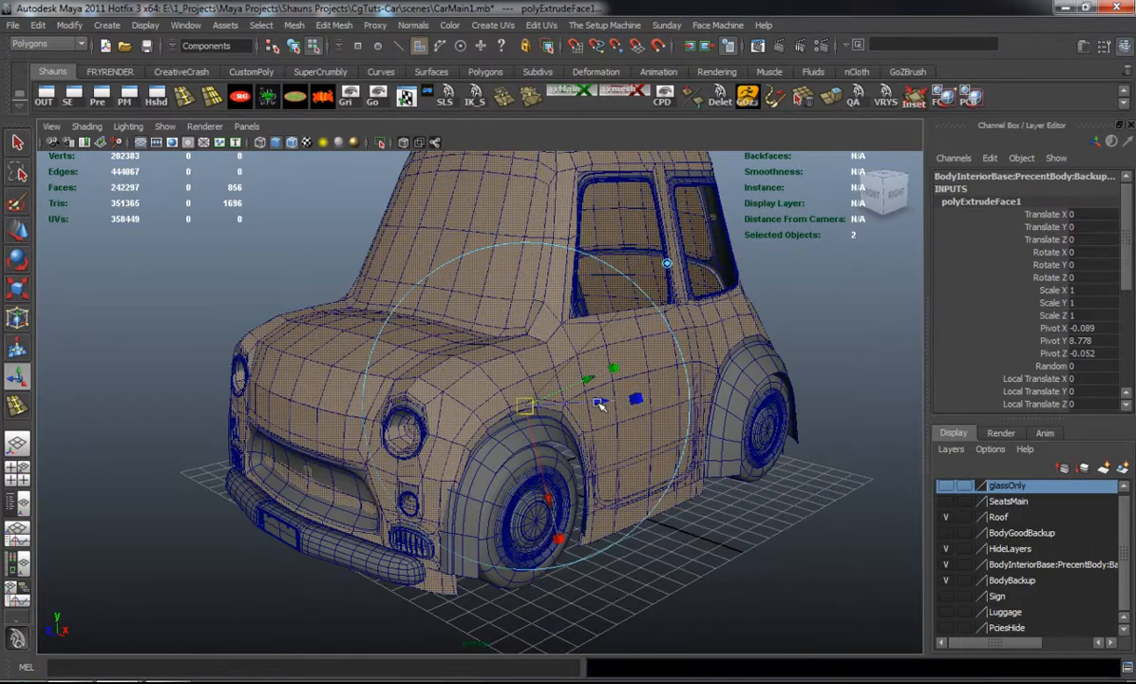
# - Push the extruded faces inward to Local Translate Z about -0.441, then inspect the thickness
pyautogui.moveTo(598, 404); pyautogui.dragTo(584, 404)
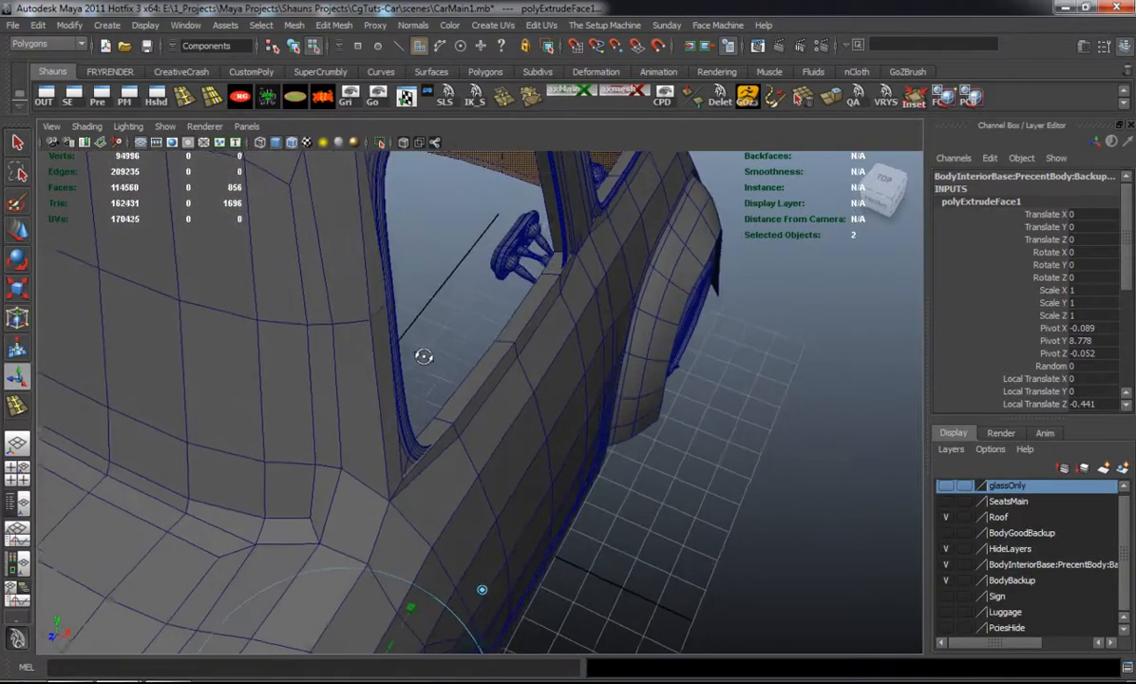
pyautogui.moveTo(425, 356); pyautogui.dragTo(579, 332)
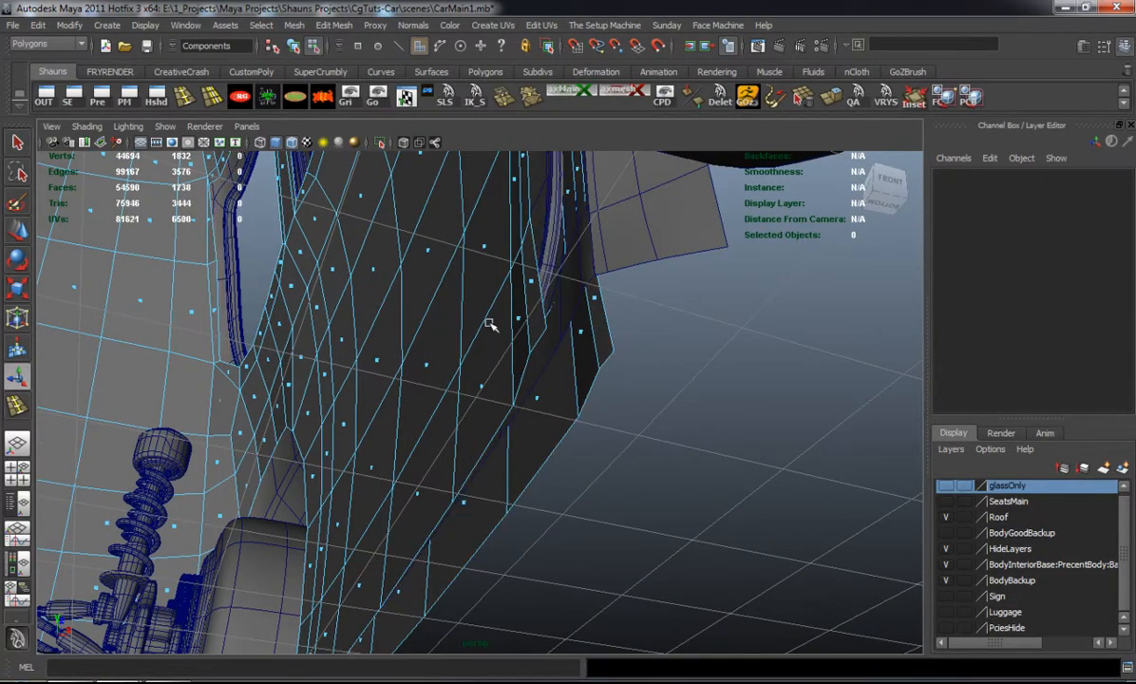
# - Switch back to object mode for the thickened shell
pyautogui.click(296, 24)
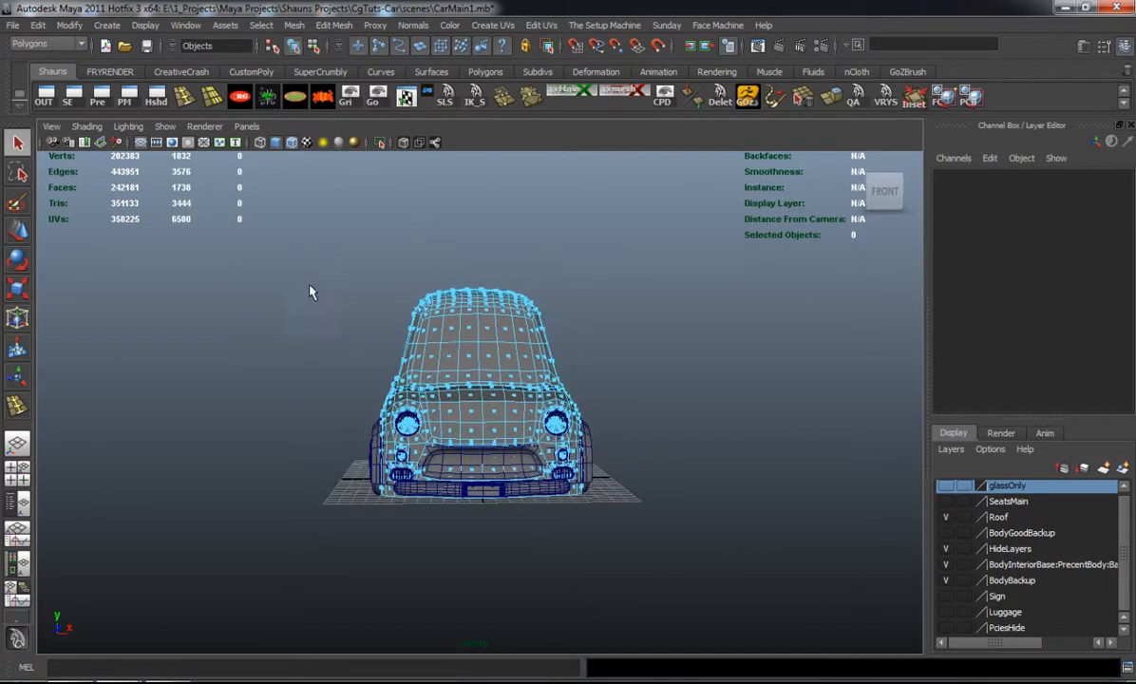
pyautogui.moveTo(490, 607)
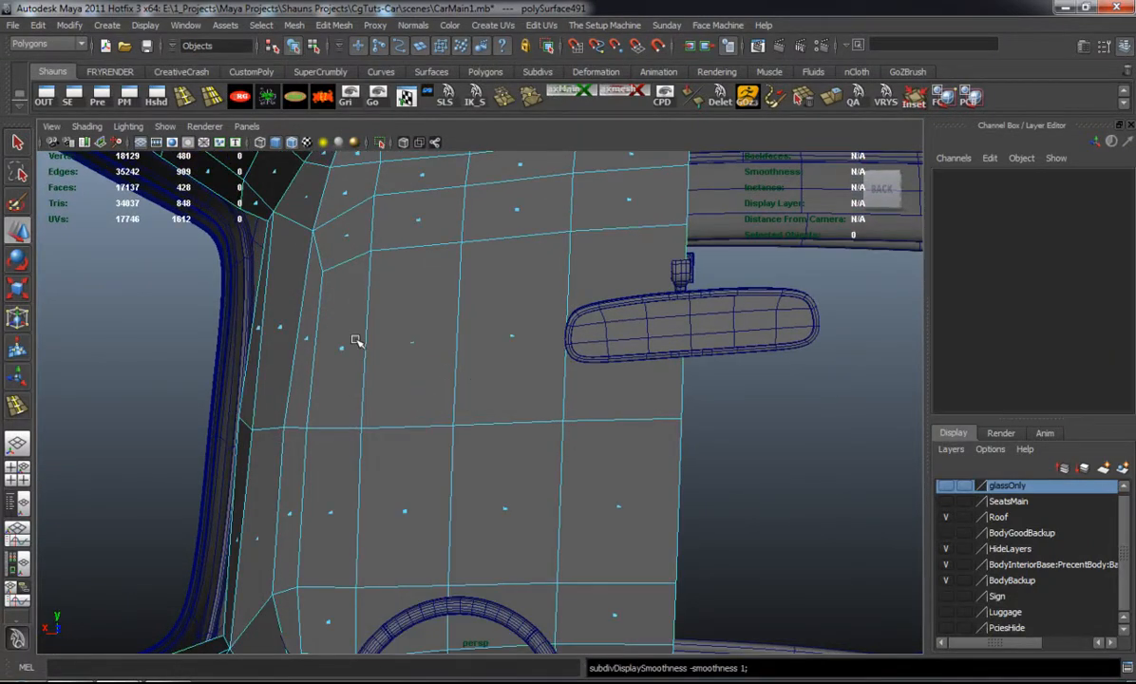
# - Select the unwanted front faces of polySurface491 for deletion
pyautogui.click(351, 347)
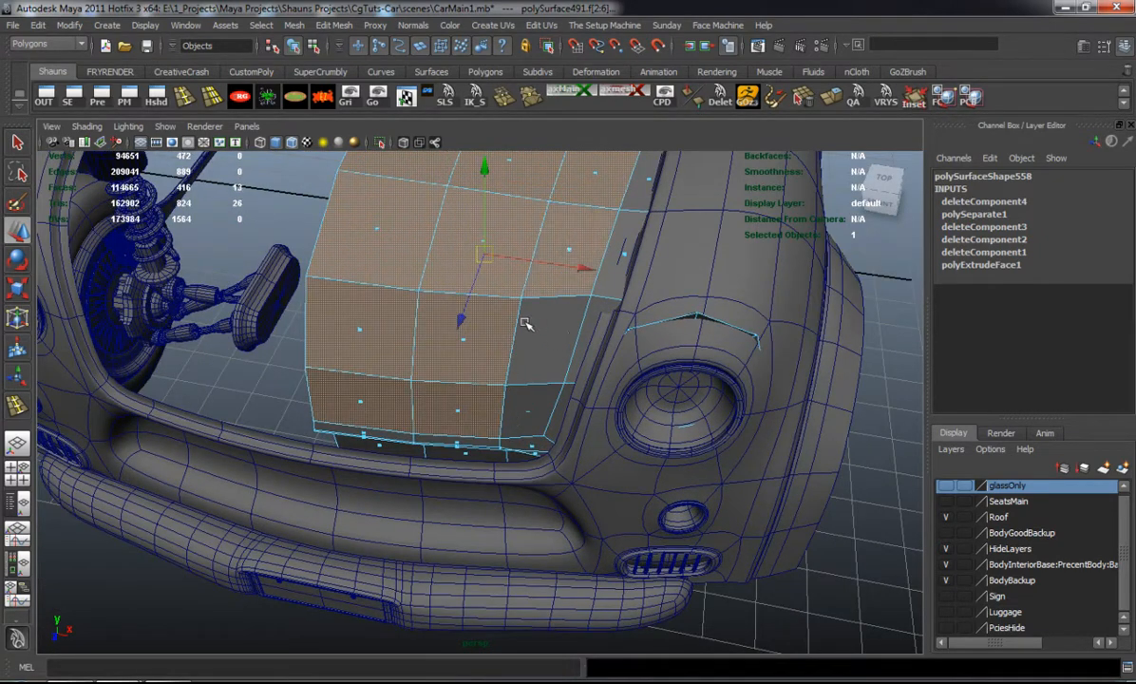
pyautogui.moveTo(527, 323); pyautogui.dragTo(497, 335)
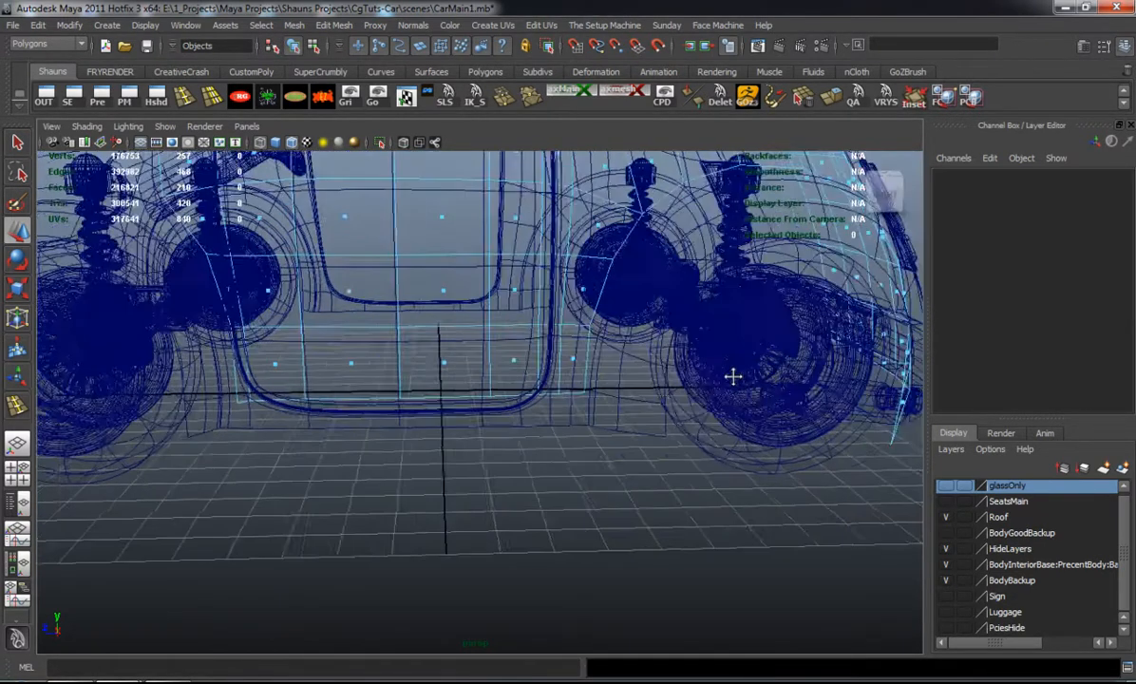
# - Orbit under the car toward the stray faces around the rear wheel arch
pyautogui.moveTo(734, 376); pyautogui.dragTo(524, 484)
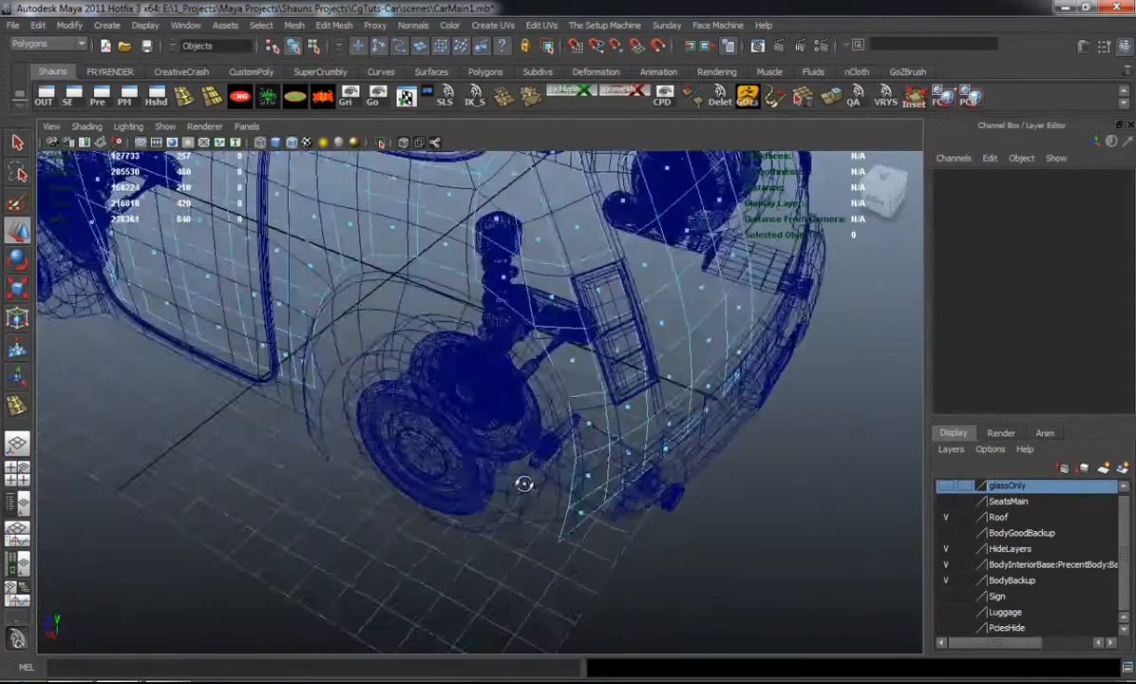
pyautogui.moveTo(524, 483); pyautogui.dragTo(447, 325)
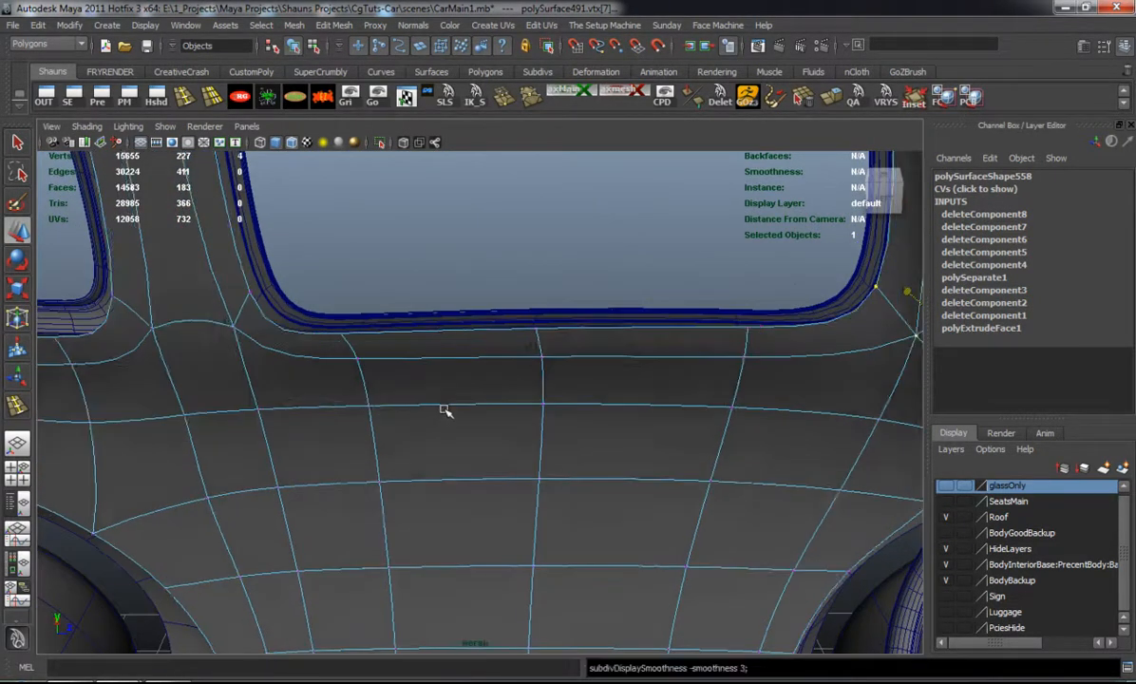
# - Switch to edge mode, orbit to the car's side and select the interior shell
pyautogui.rightClick(445, 412)
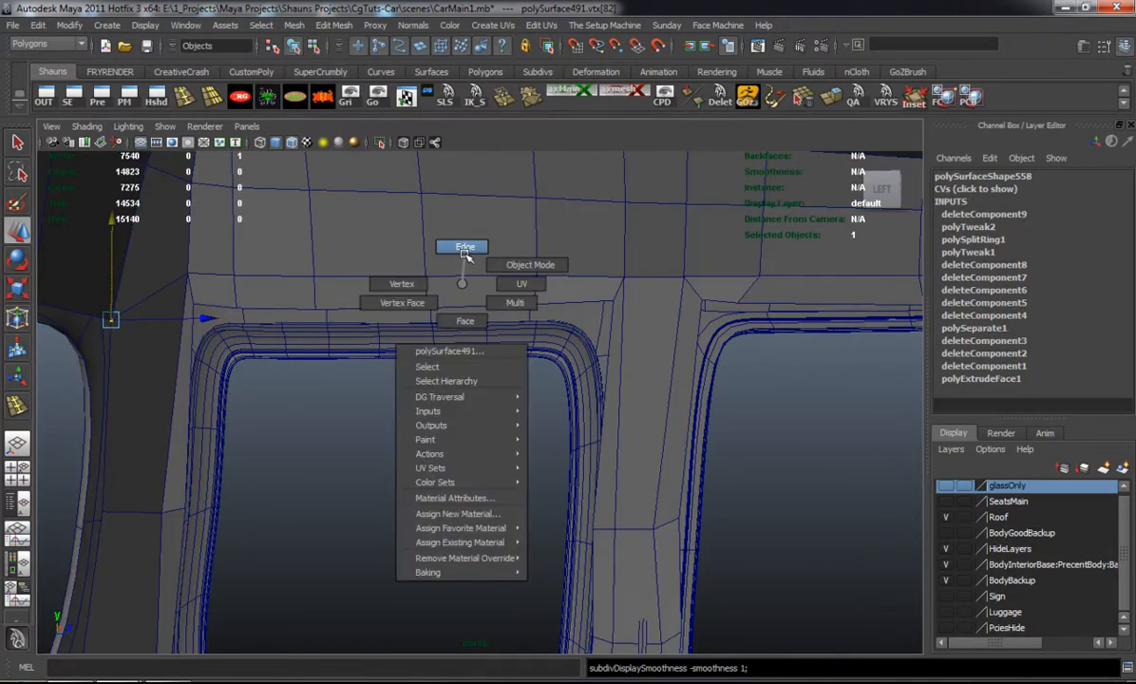
pyautogui.click(462, 246)
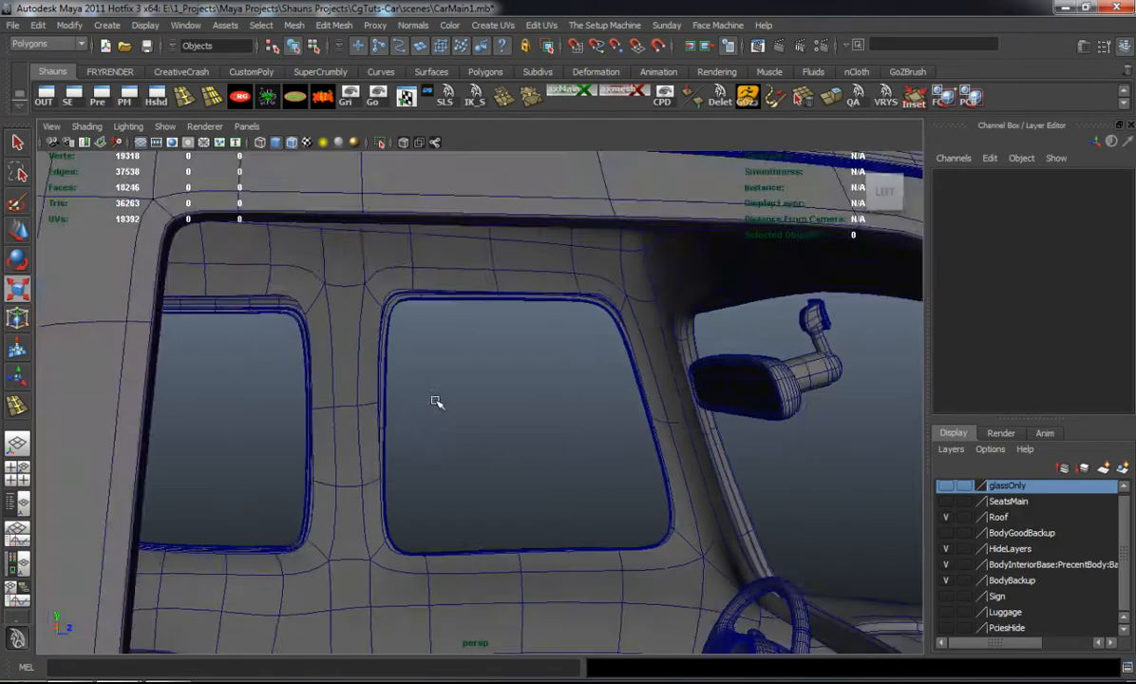
pyautogui.moveTo(436, 402); pyautogui.dragTo(245, 361)
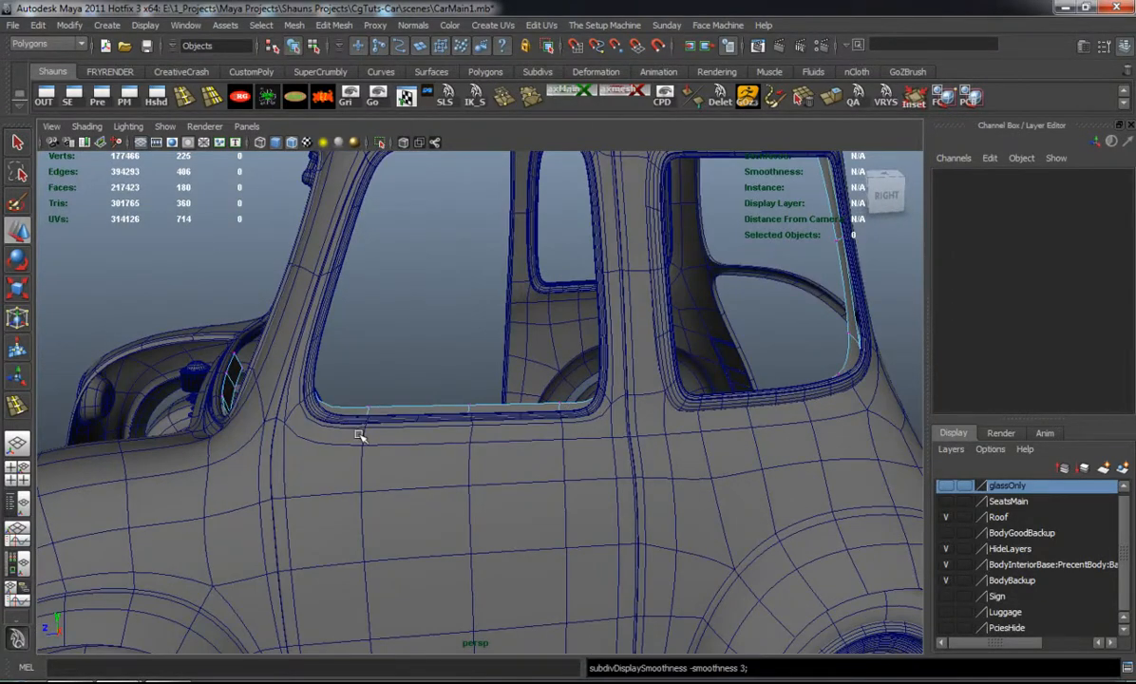
pyautogui.click(456, 408)
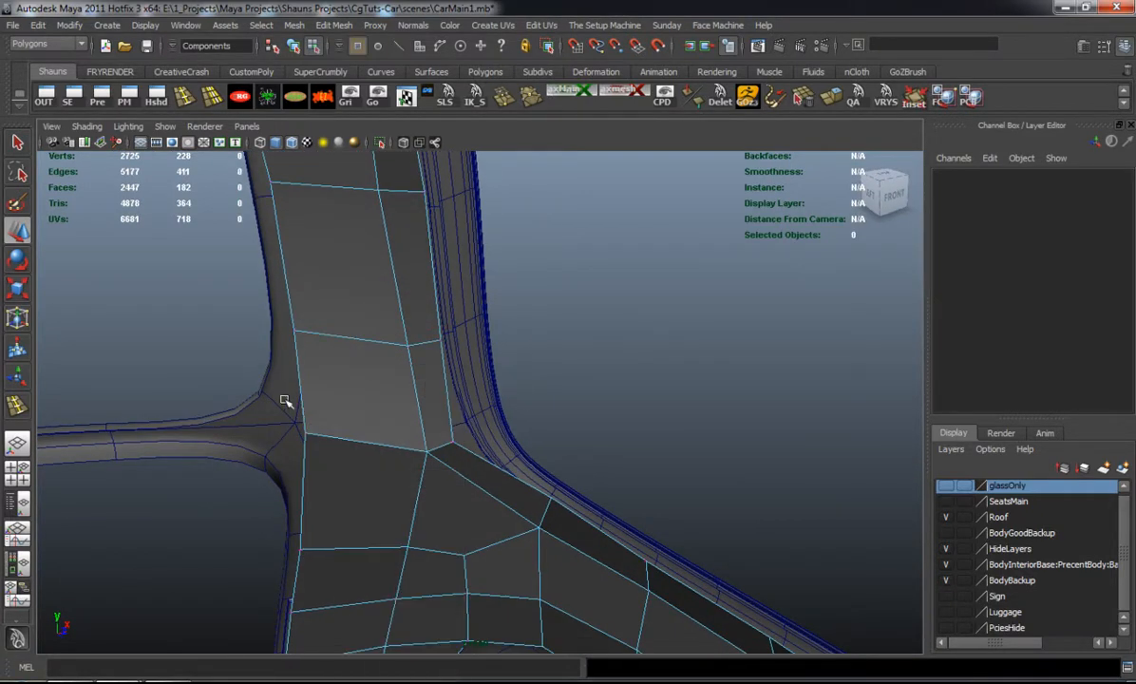
# - Pick a spot on the shell's window corner and bring up the component selection menu
pyautogui.click(392, 435)
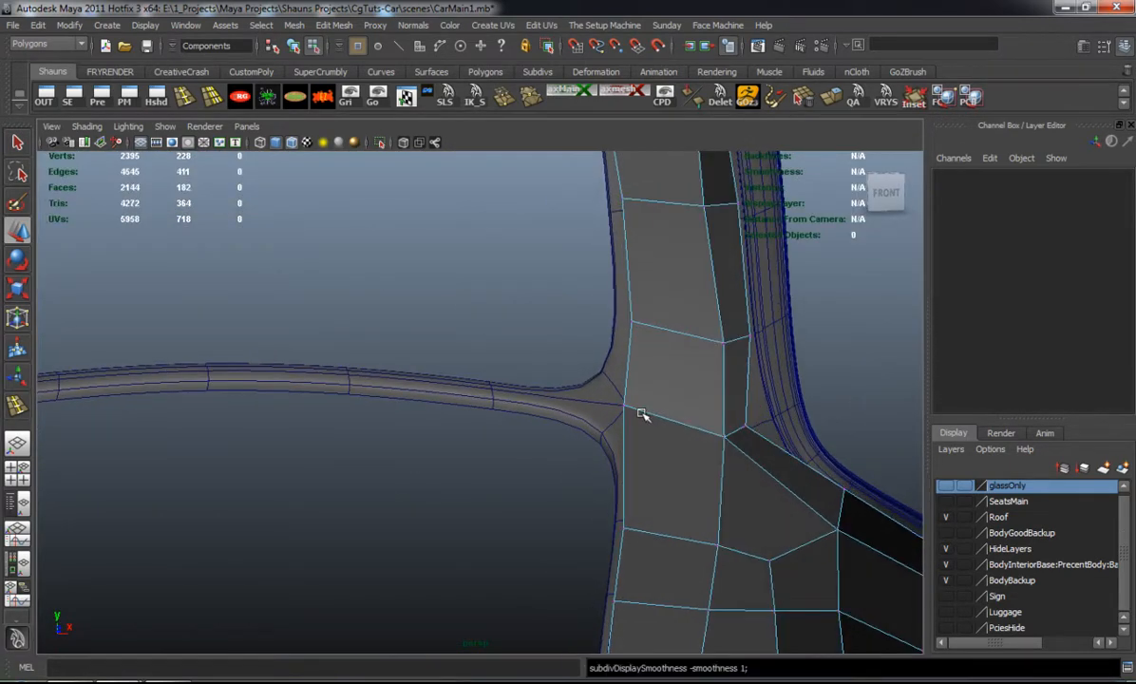
pyautogui.rightClick(644, 412)
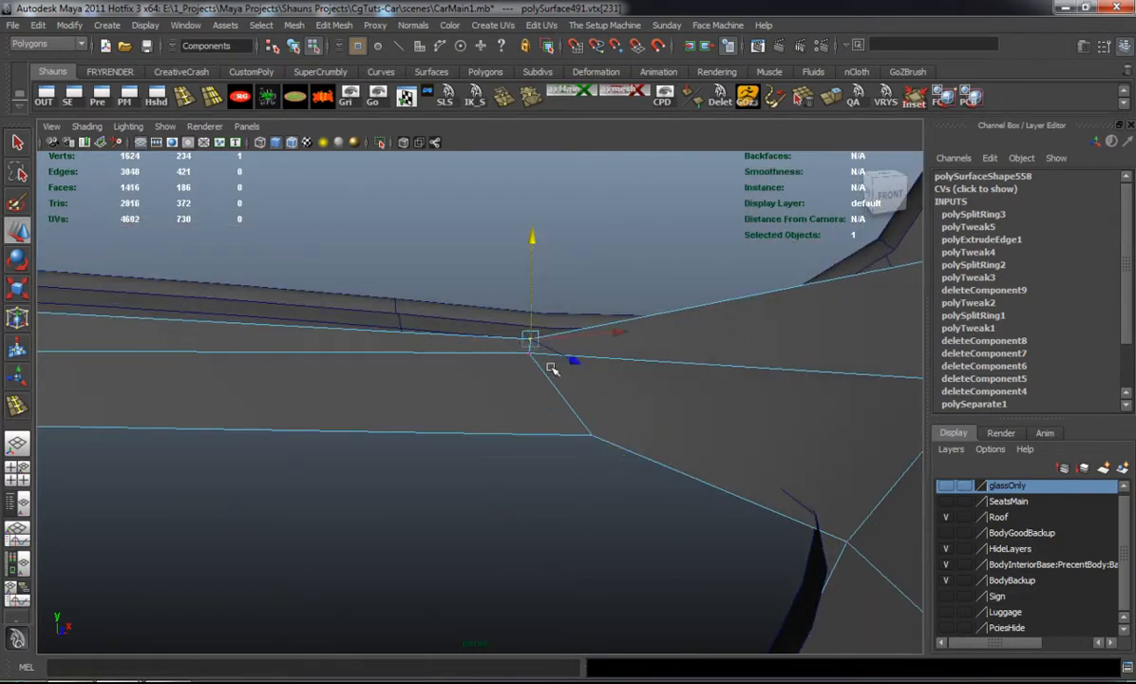
# - Move a vertex to line up with the window frame, then switch to vertex mode
pyautogui.moveTo(531, 342); pyautogui.dragTo(741, 365)
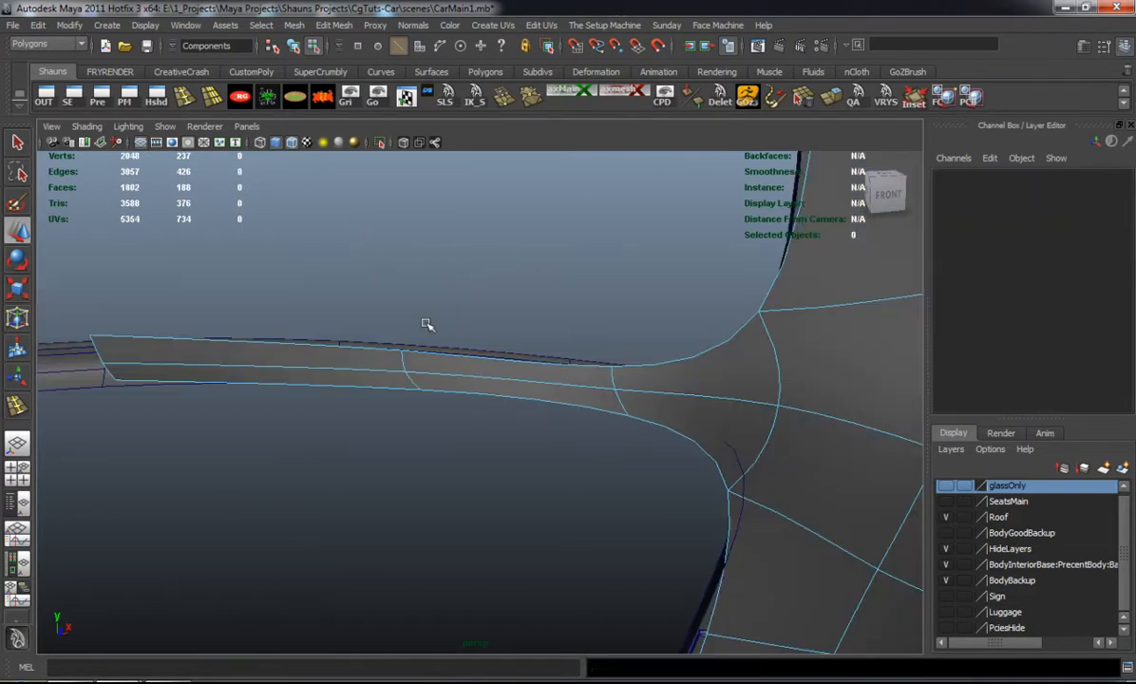
pyautogui.rightClick(427, 325)
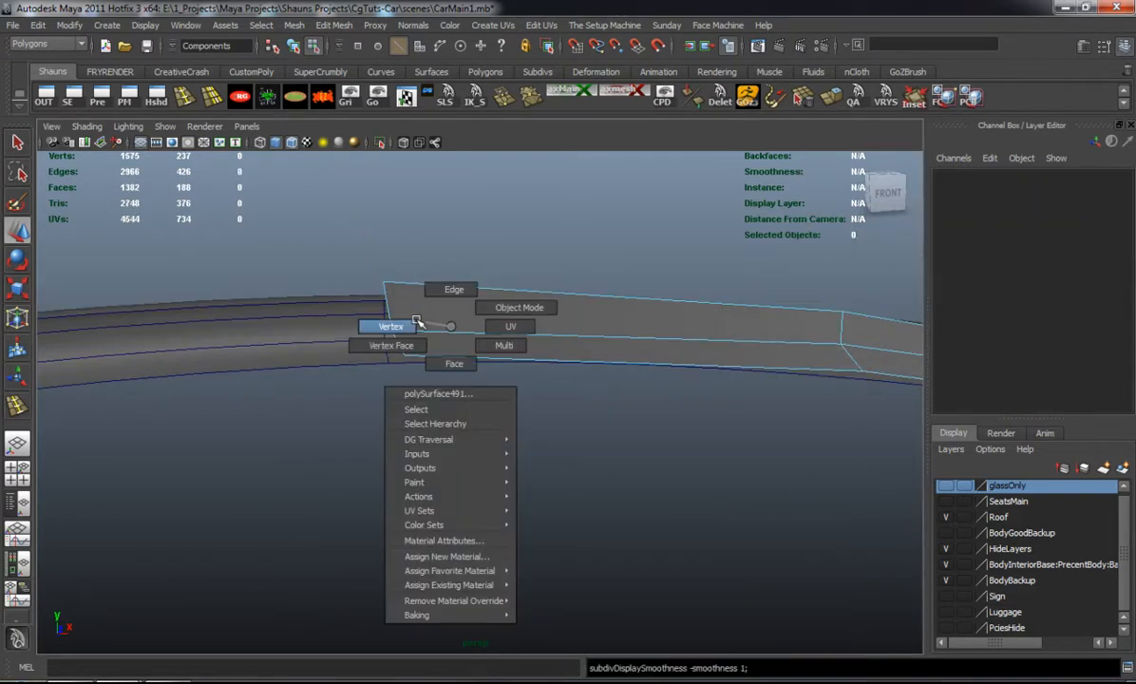
pyautogui.click(391, 326)
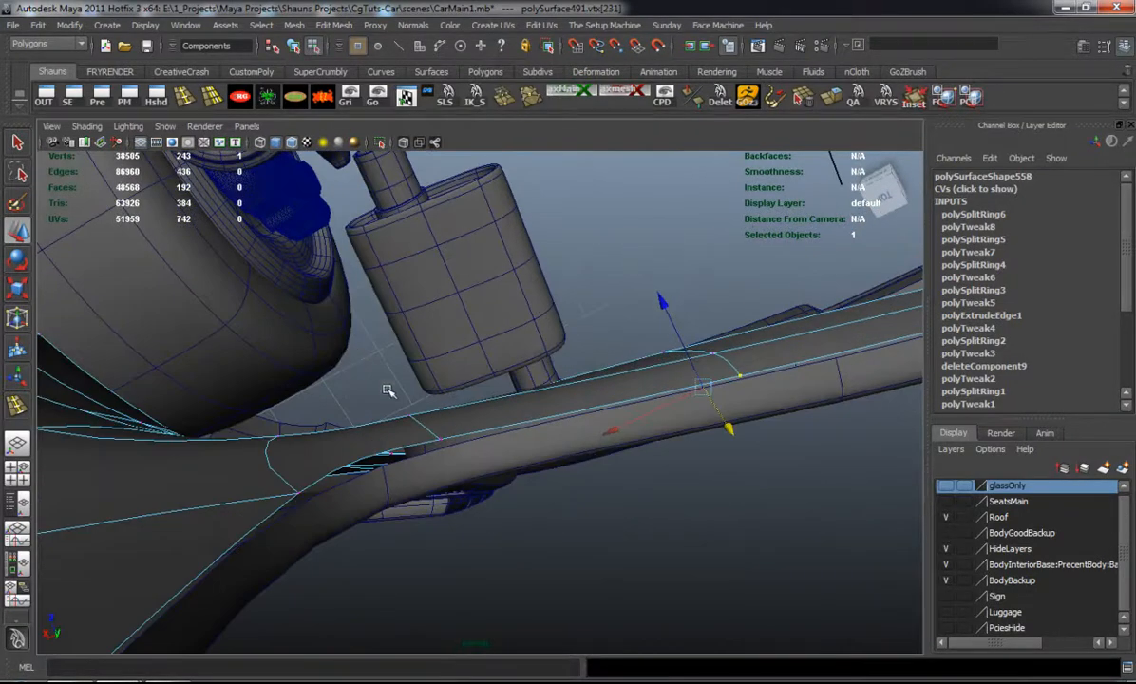
# - Slide a vertex along the frame strip, then select the vertex beneath the window opening
pyautogui.moveTo(388, 389); pyautogui.dragTo(425, 456)
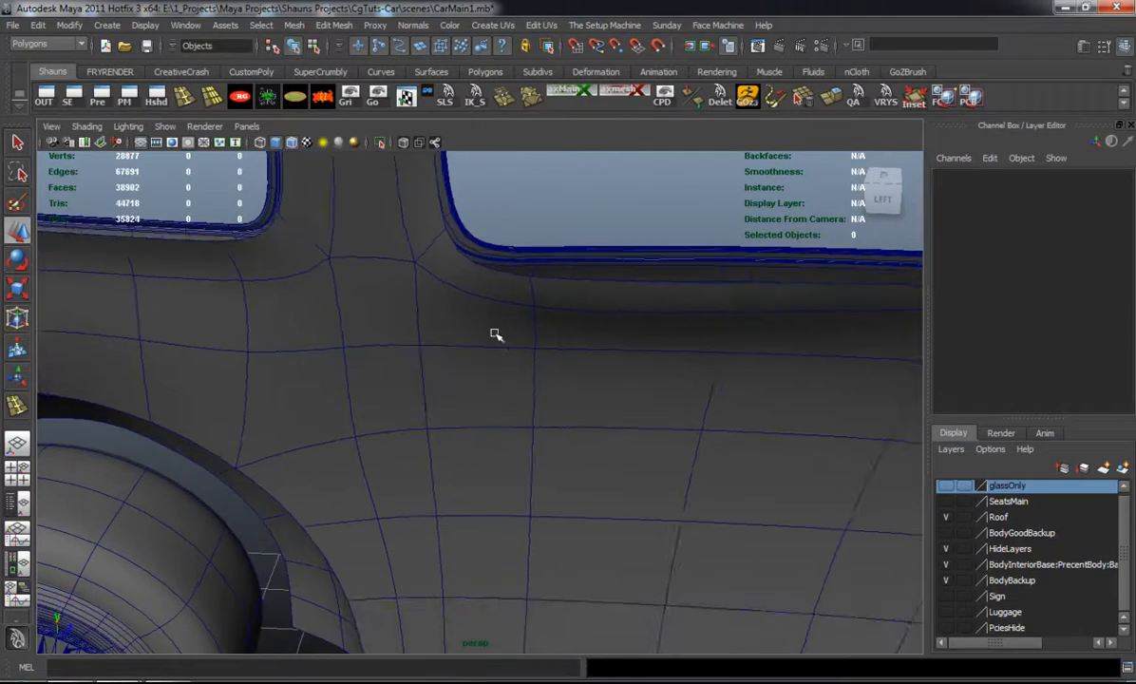
pyautogui.click(487, 346)
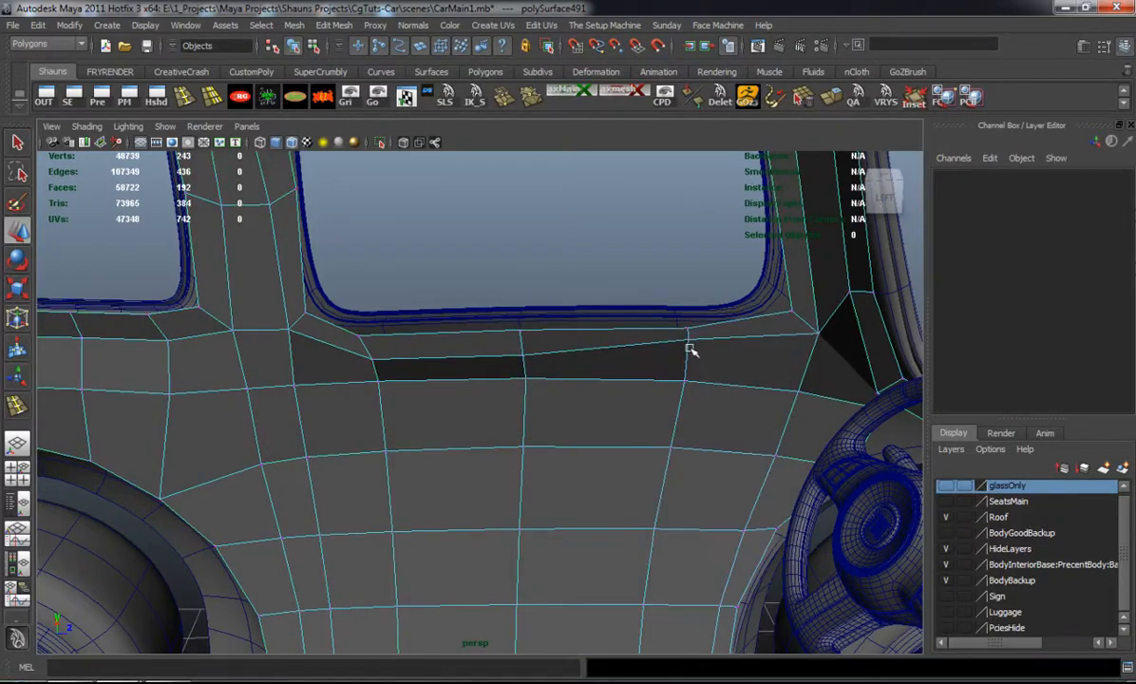
pyautogui.click(690, 357)
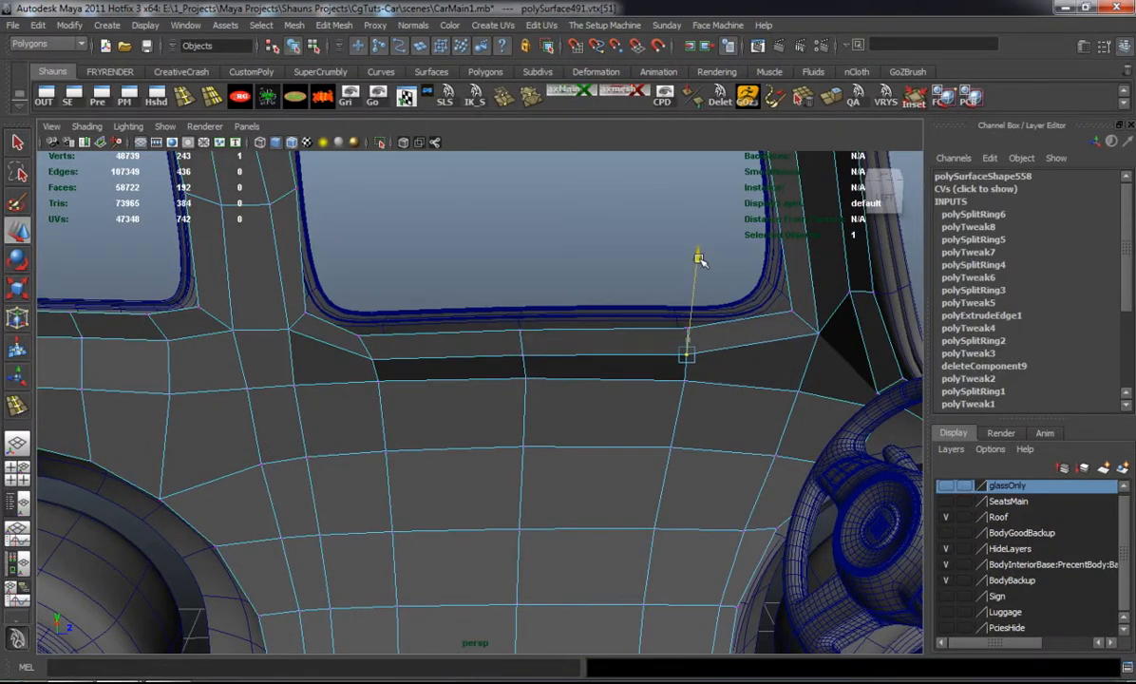